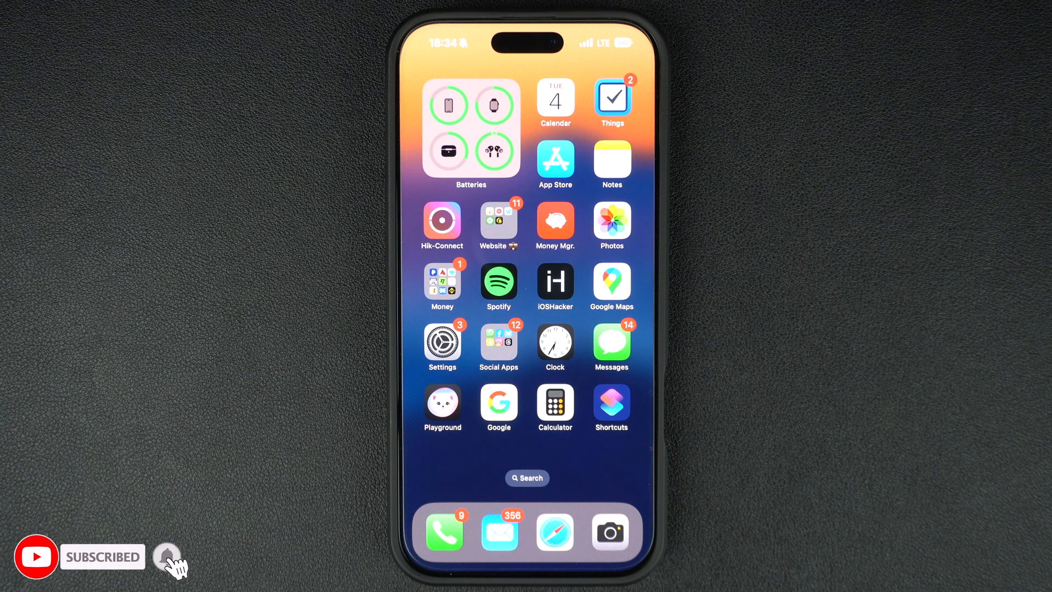
pyautogui.moveTo(167, 556)
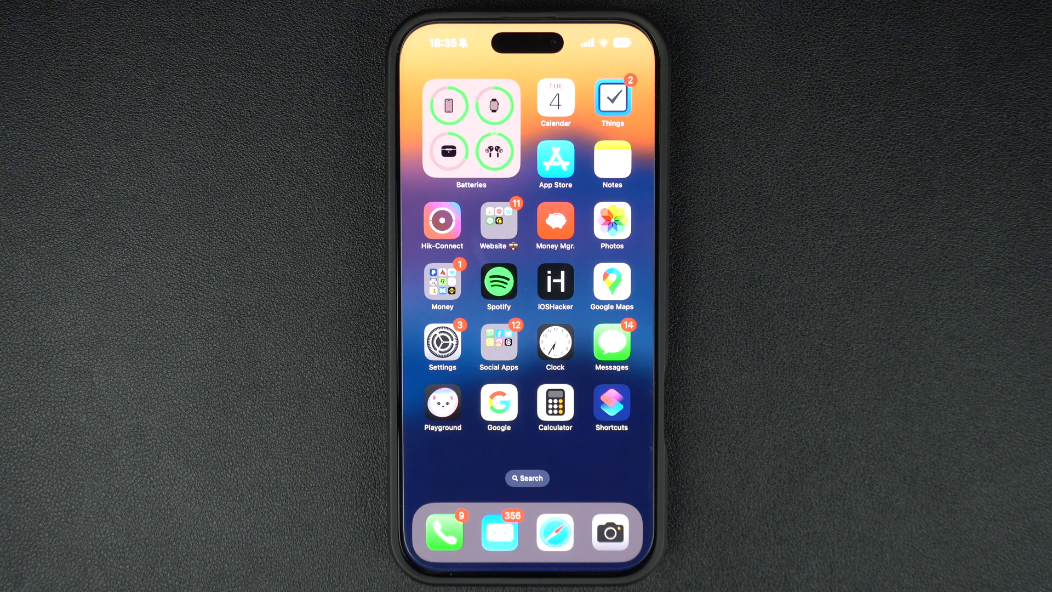
# Step: Go from Settings into Cellular and show the full per-app cellular data usage list
pyautogui.click(442, 342)
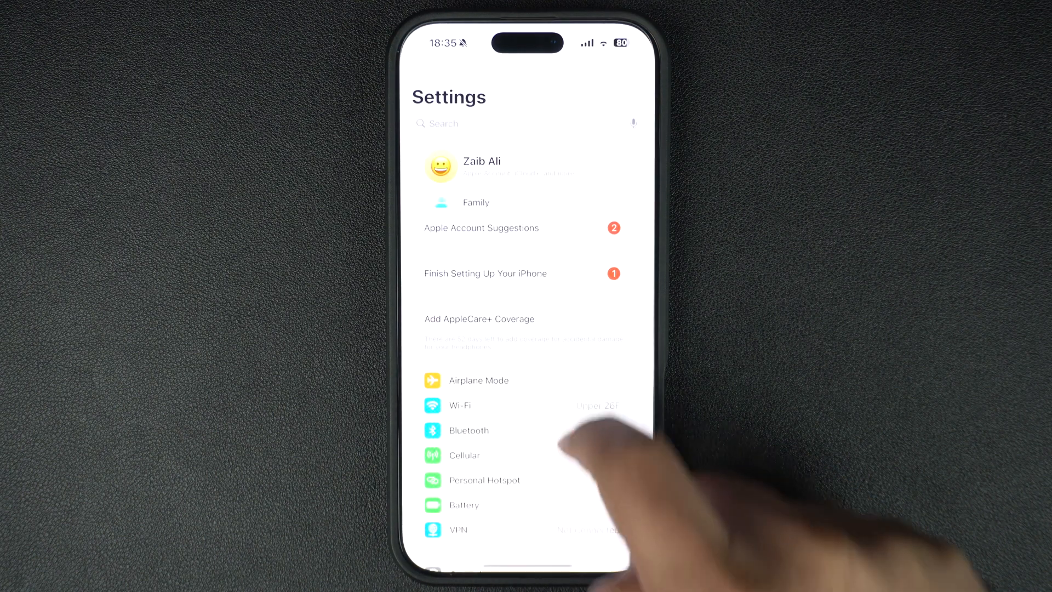
pyautogui.click(463, 455)
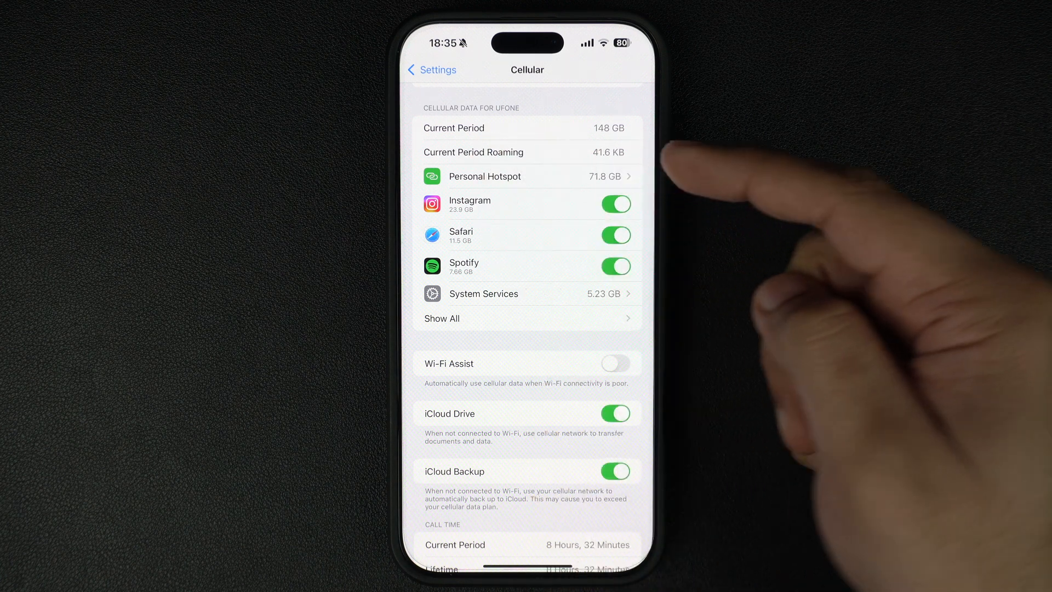
pyautogui.moveTo(664, 288)
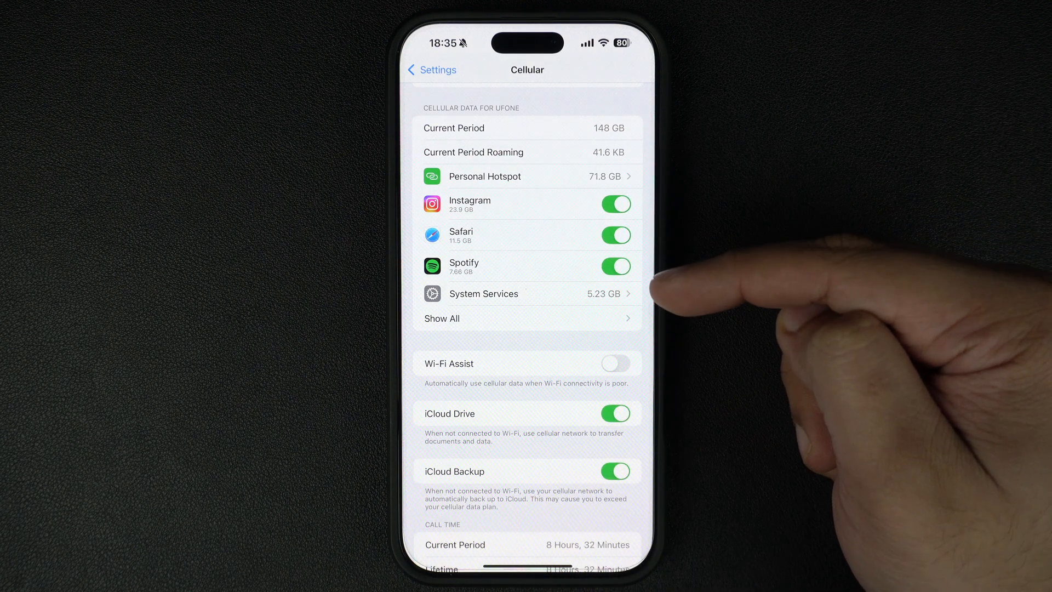
pyautogui.moveTo(671, 289)
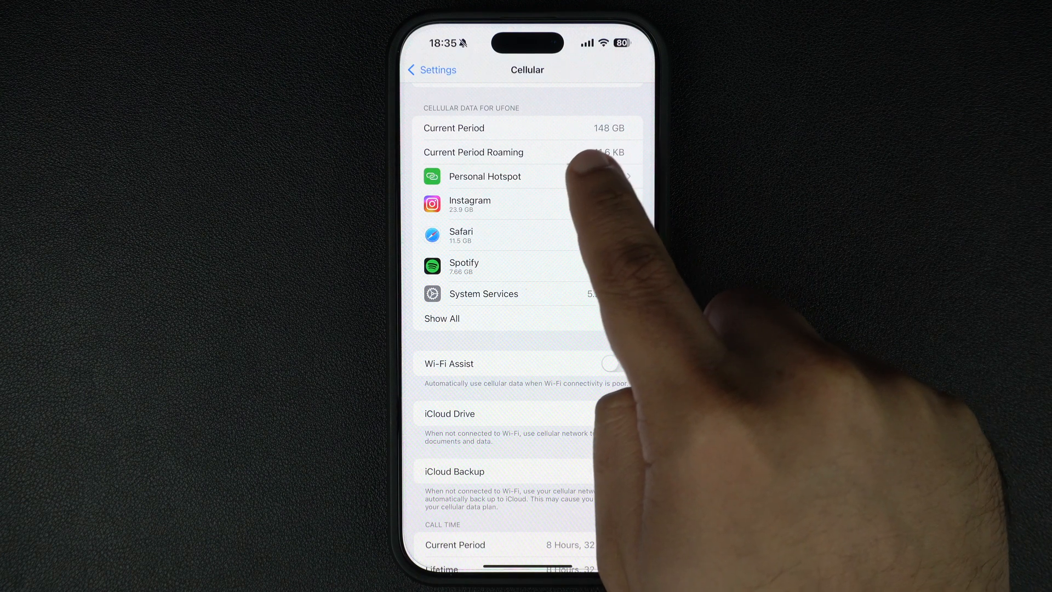
pyautogui.click(611, 204)
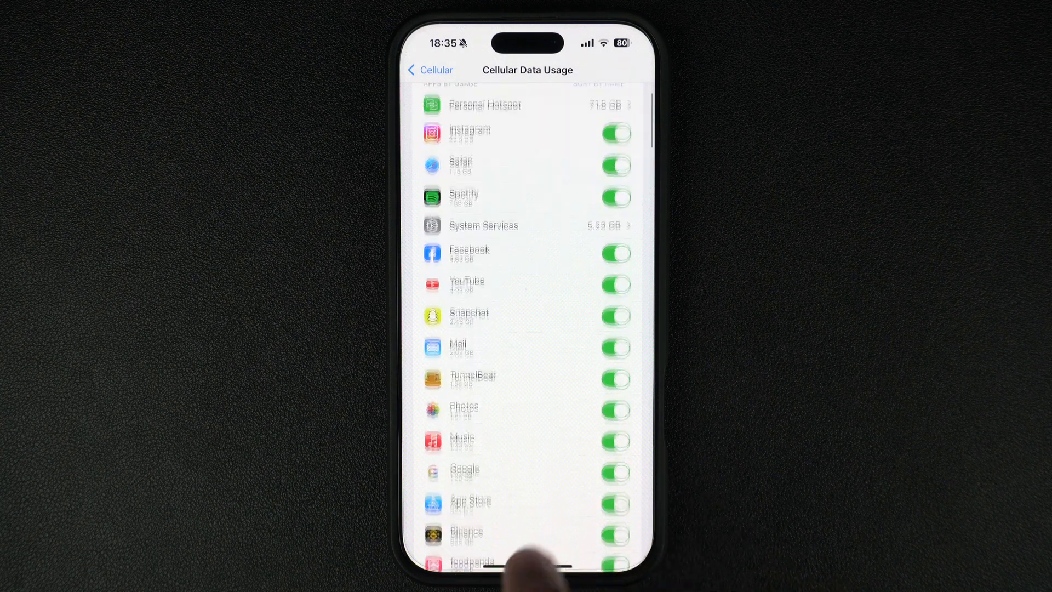
# Step: Scroll through the app usage list and toggle cellular data access for Spotify
pyautogui.scroll(-3)
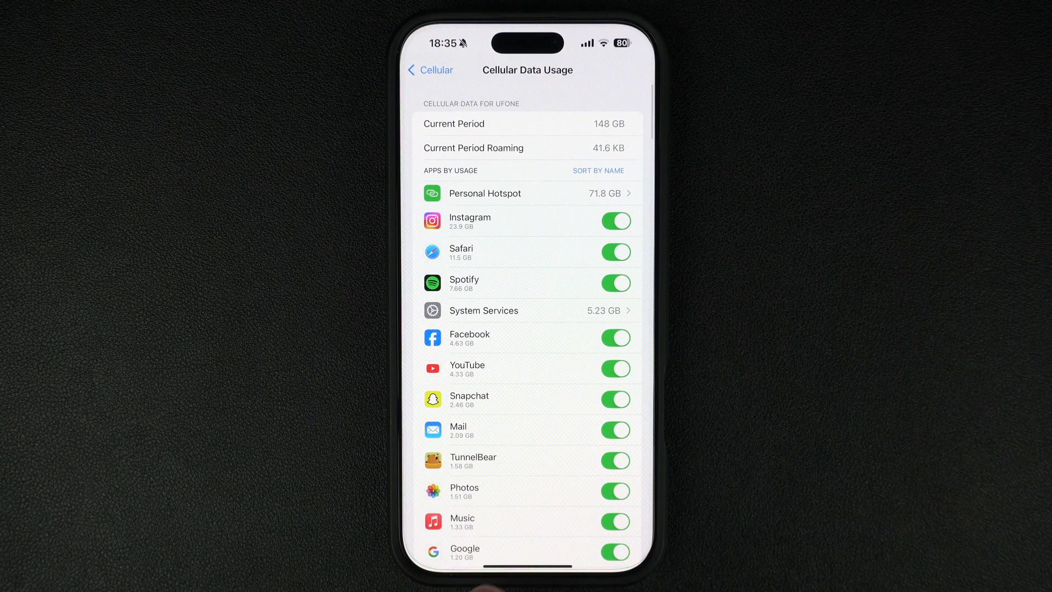
pyautogui.click(614, 283)
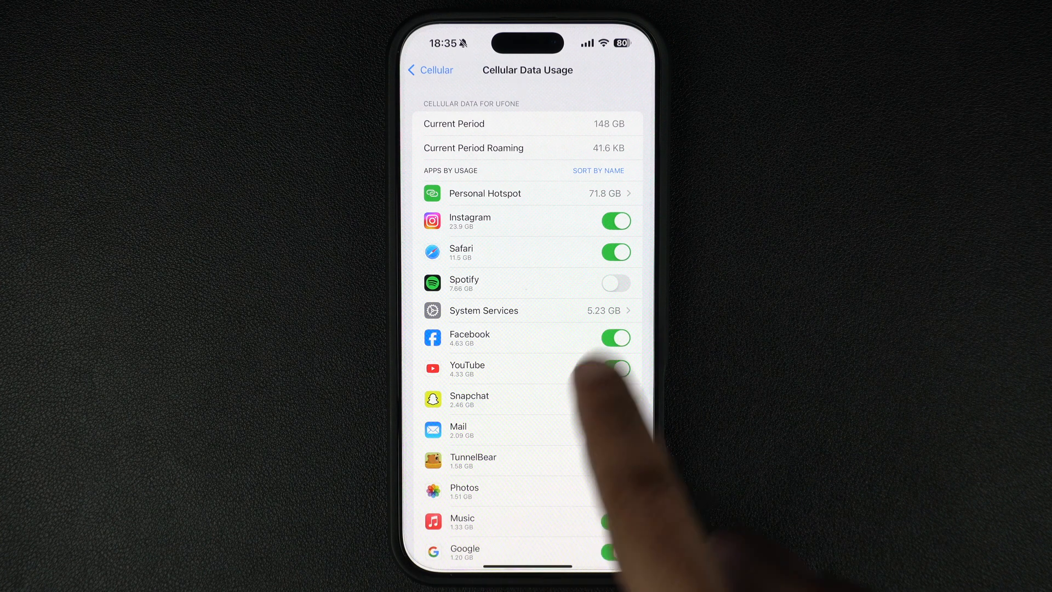
pyautogui.scroll(-3)
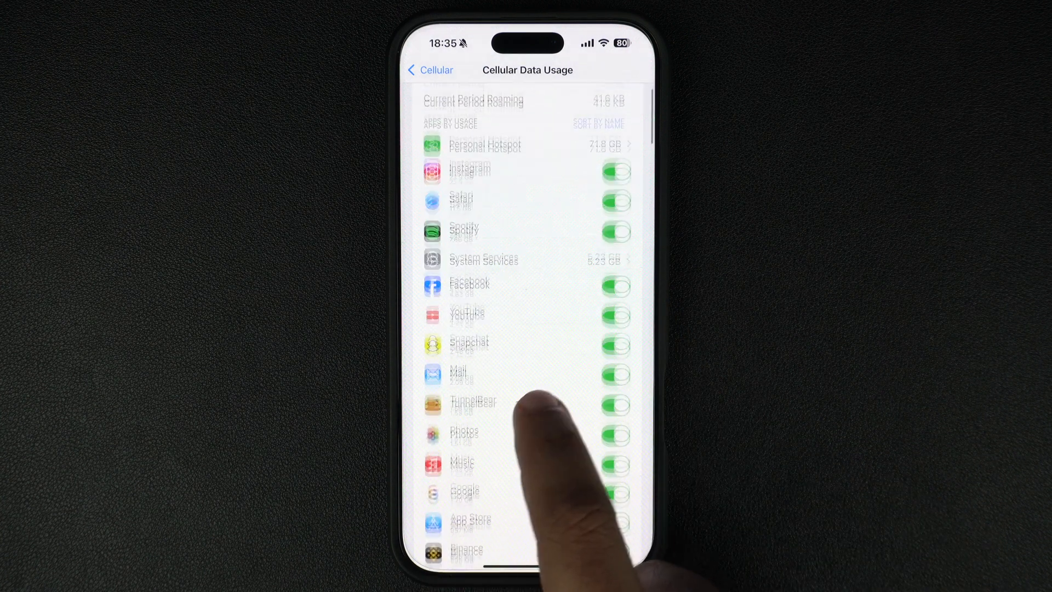
# Step: Return to Cellular, reset the cellular usage statistics and confirm the reset
pyautogui.click(430, 70)
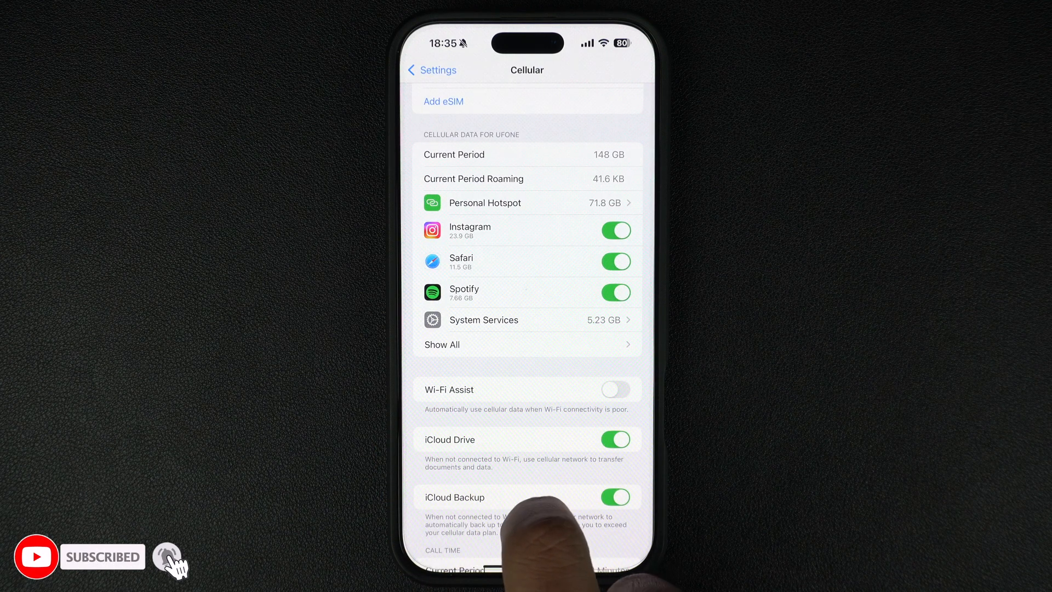
pyautogui.scroll(3)
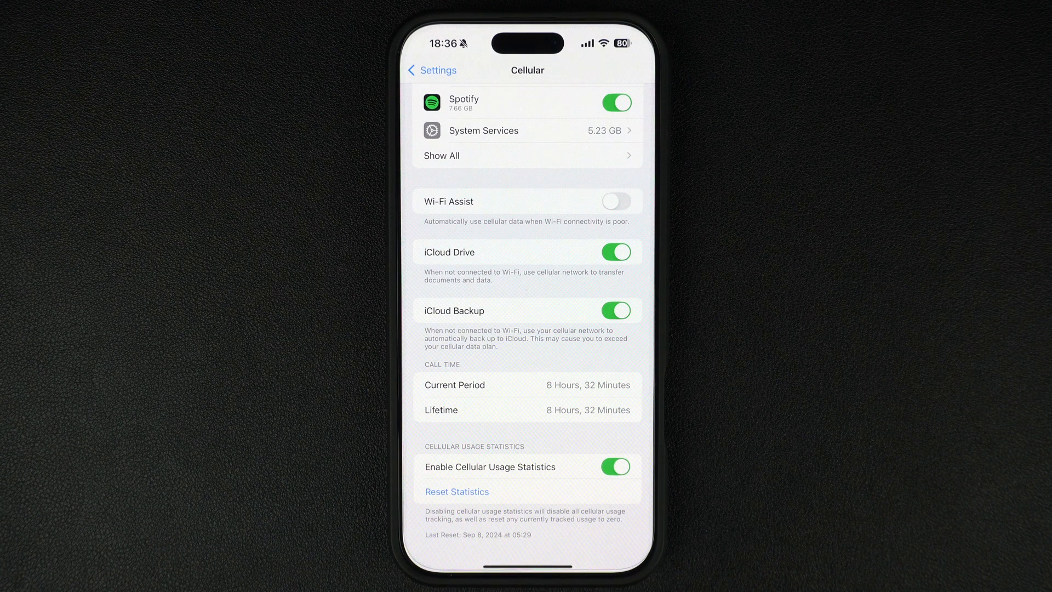
pyautogui.click(456, 491)
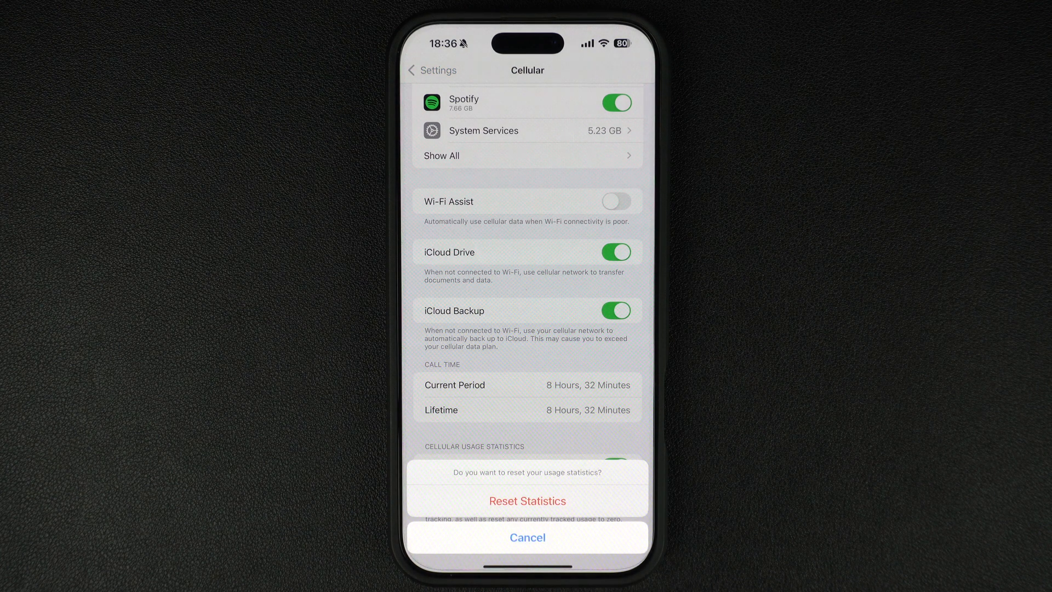
pyautogui.click(527, 537)
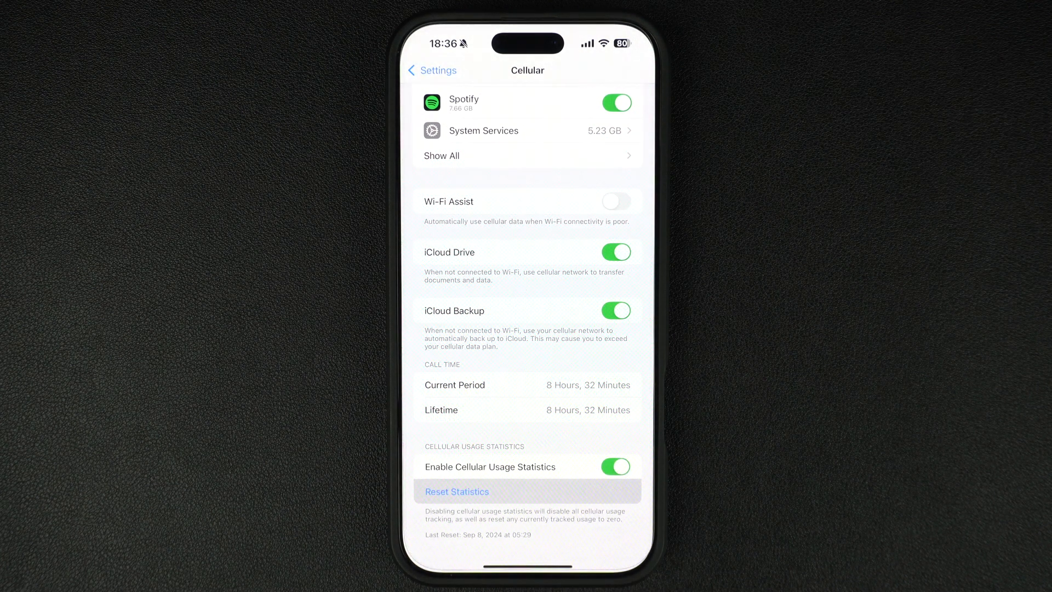